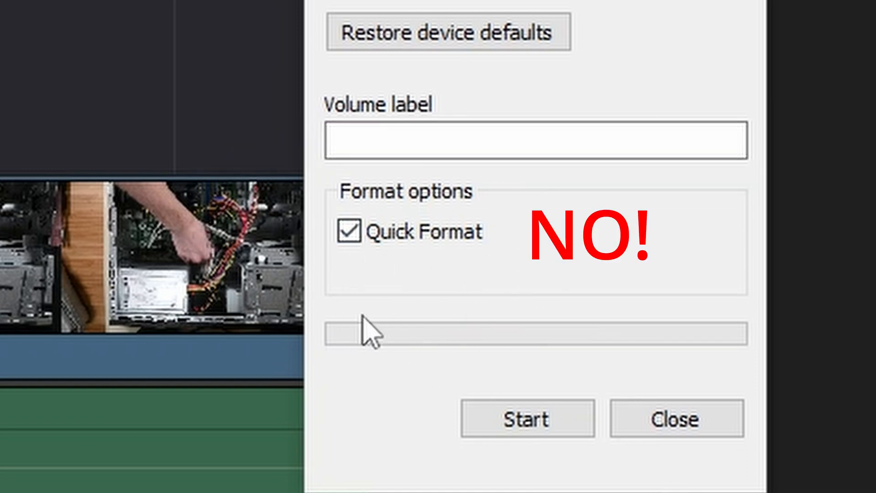
Uncheck Quick Format so the drive gets a full format
left_click(349, 230)
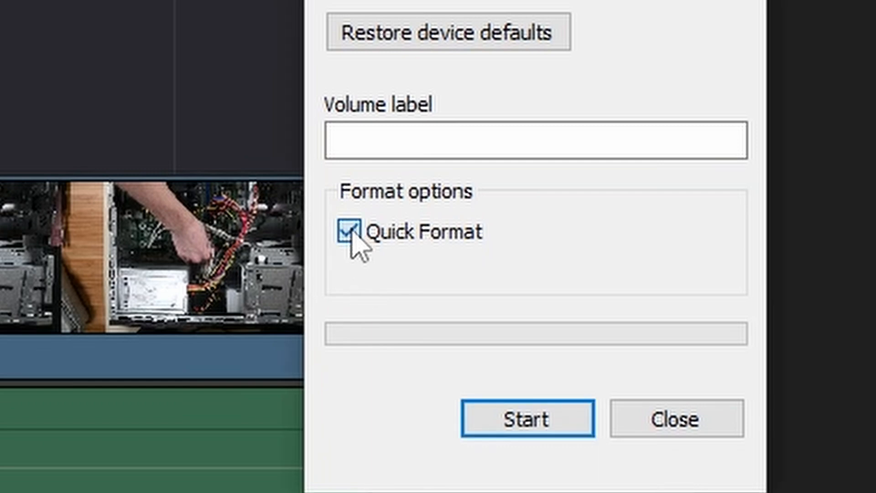
left_click(350, 231)
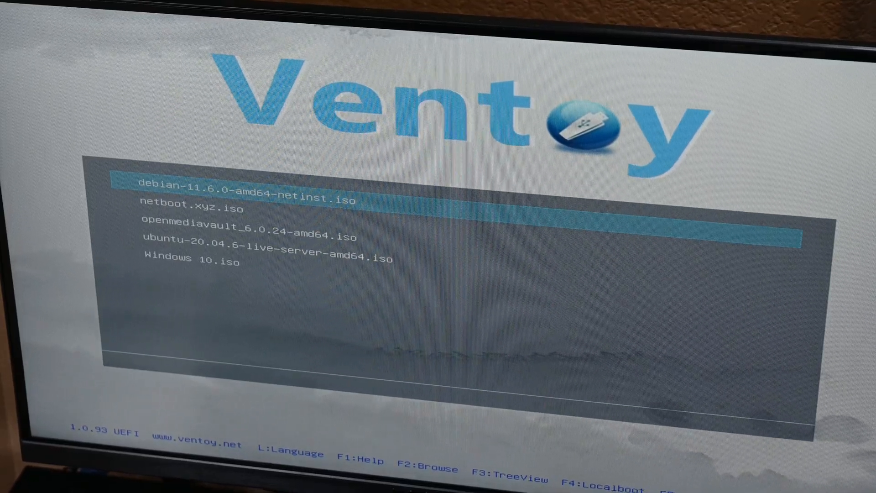
Launch the Windows 10.iso installer from Ventoy in normal boot mode
key("enter")
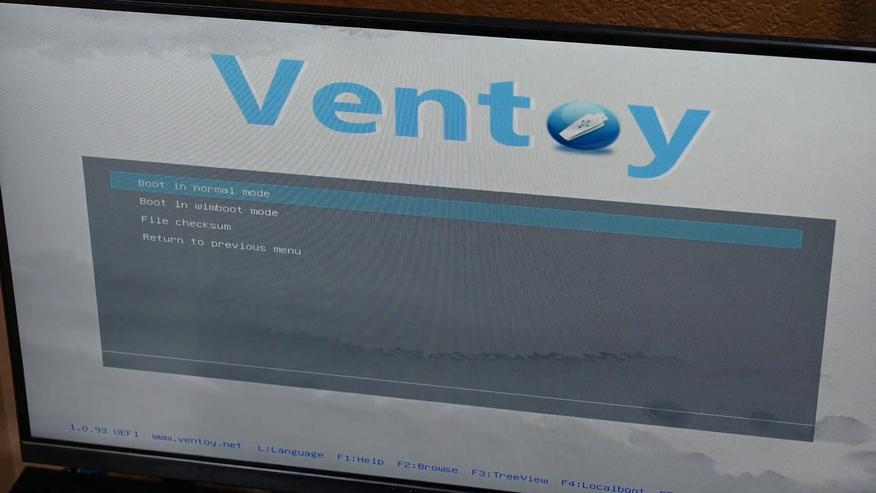
key("enter")
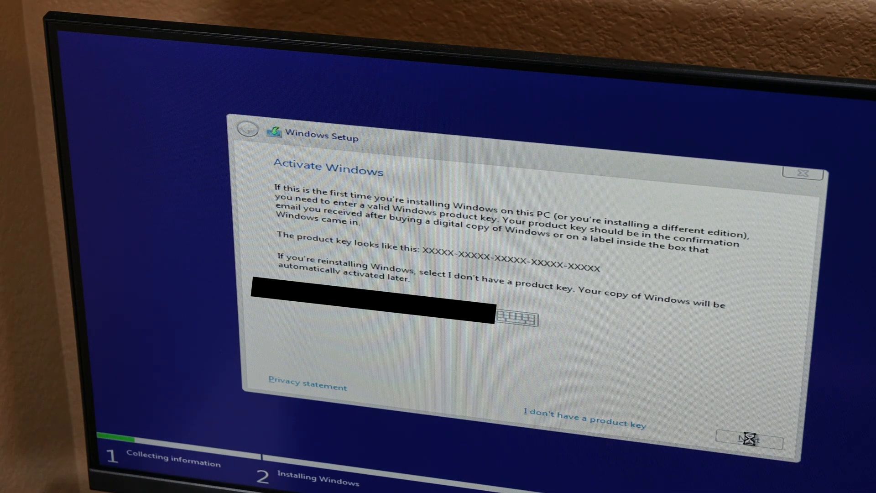
Submit the entered product key on the Activate Windows screen
left_click(583, 422)
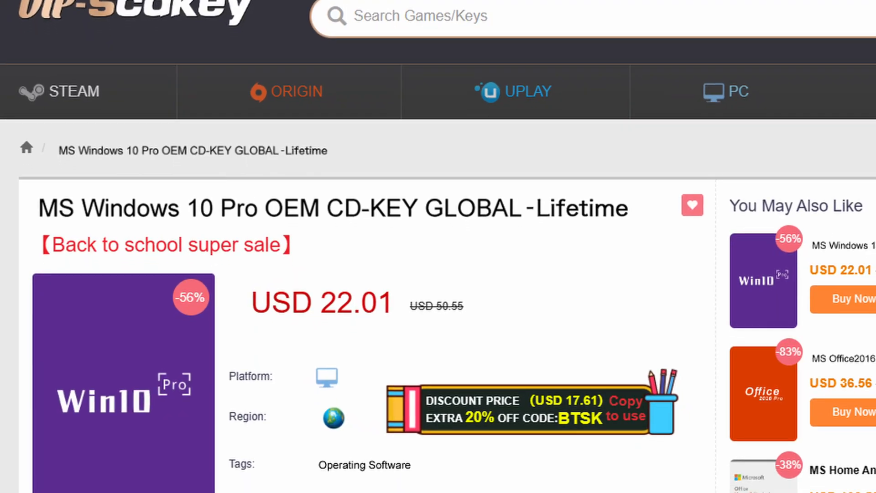
scroll("down", 3)
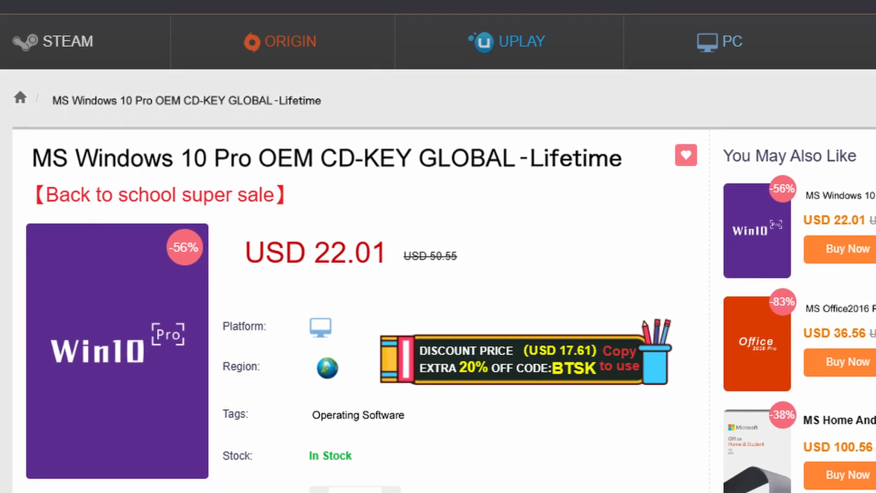
scroll("down", 3)
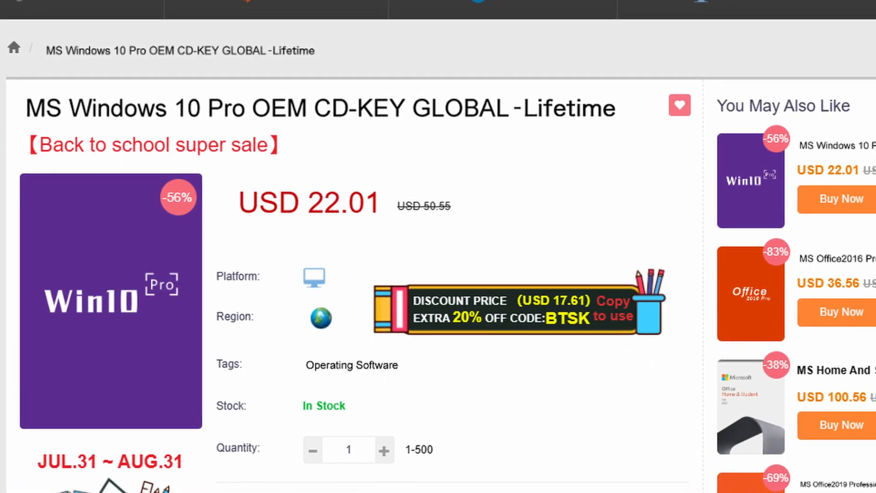
scroll("down", 3)
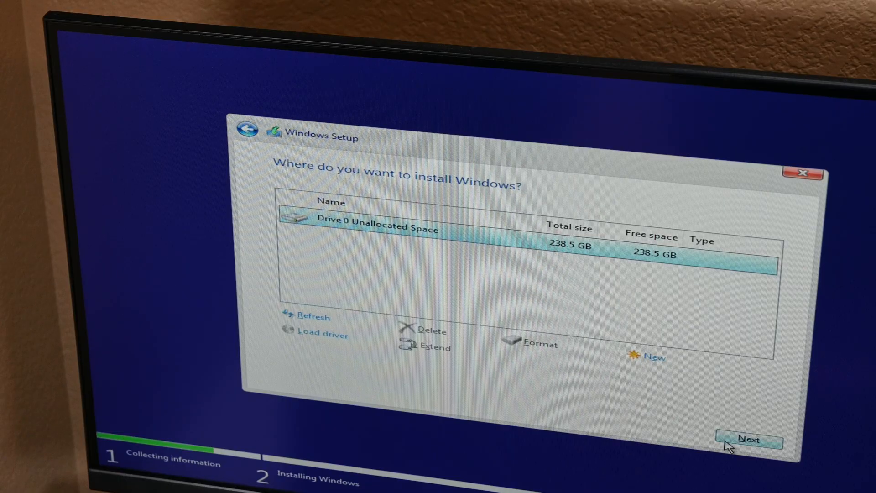
Install Windows onto Drive 0's 238.5 GB unallocated space
left_click(749, 439)
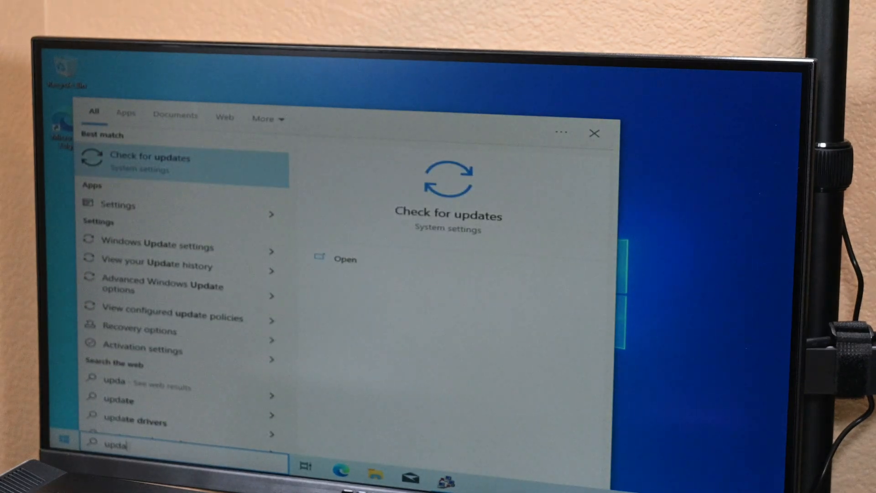
Run a Windows Update check, then search Start for 'tim' after a date/time error
left_click(149, 158)
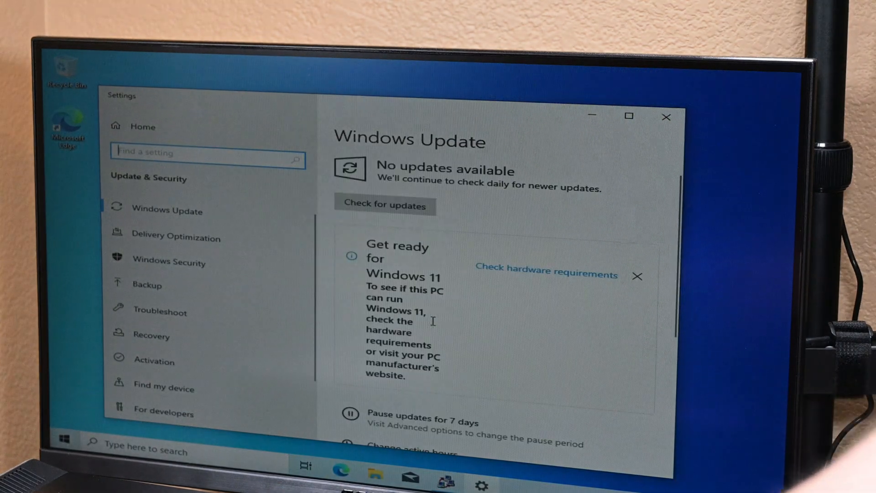
left_click(384, 206)
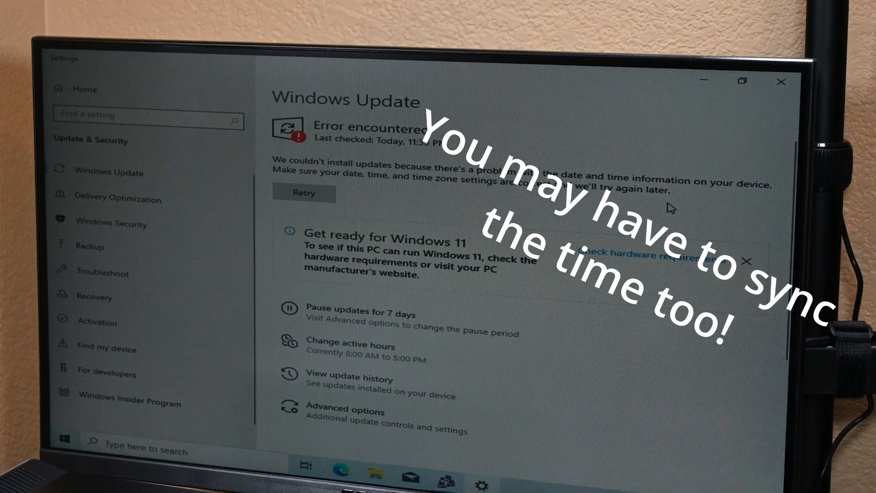
type("tim")
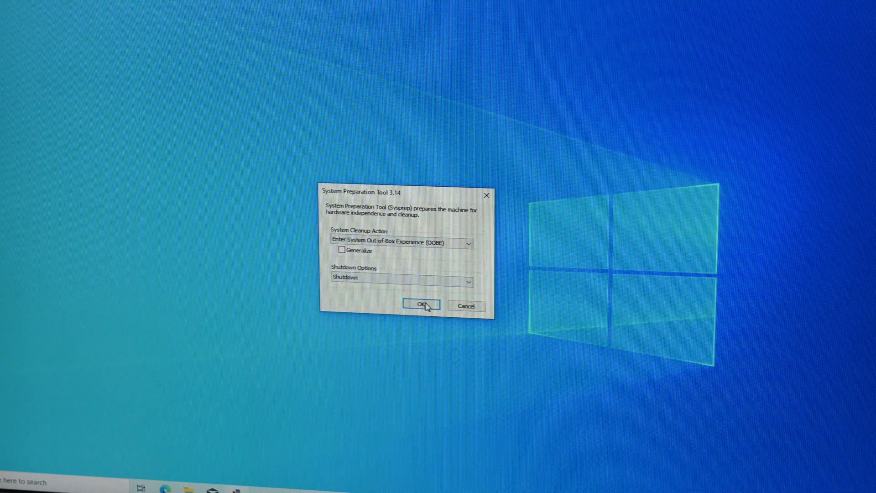
Expand Sysprep's Shutdown Options list, keeping Shutdown chosen with the OOBE action
left_click(468, 281)
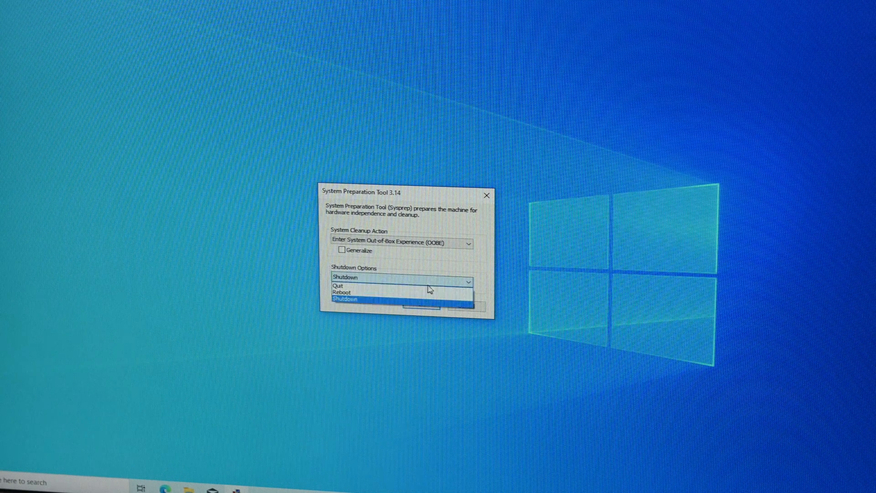